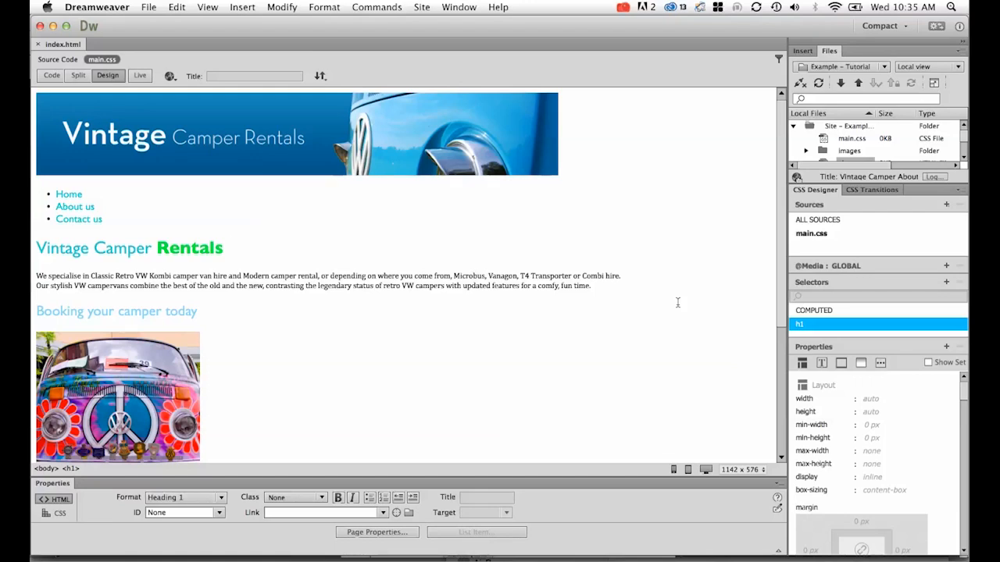
mouse_move(262, 310)
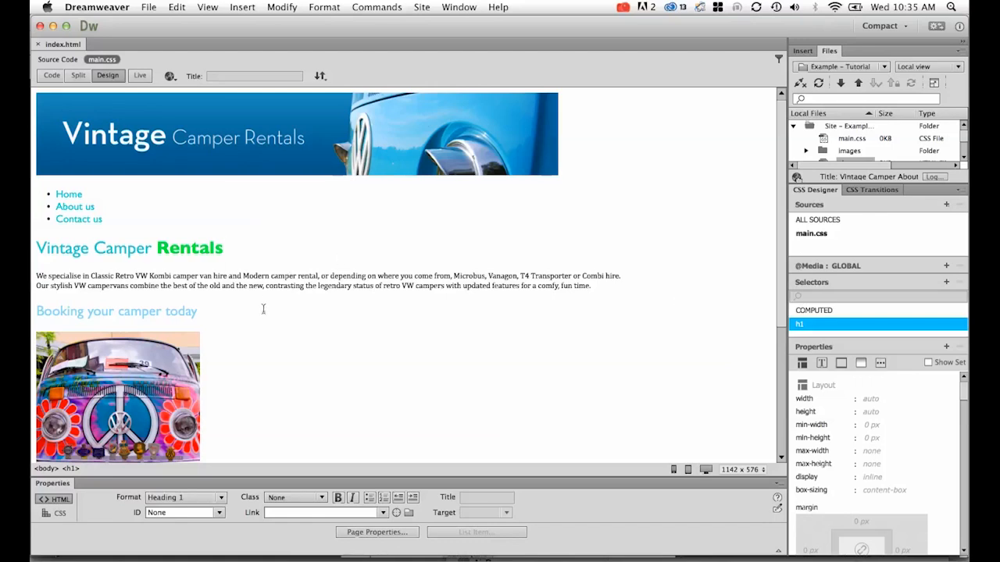
mouse_move(294, 315)
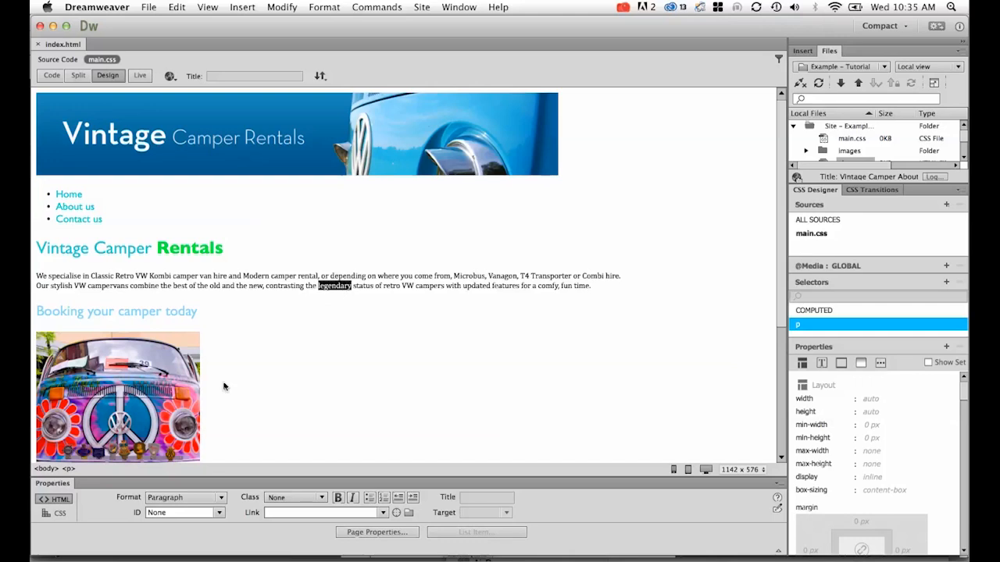
mouse_move(488, 269)
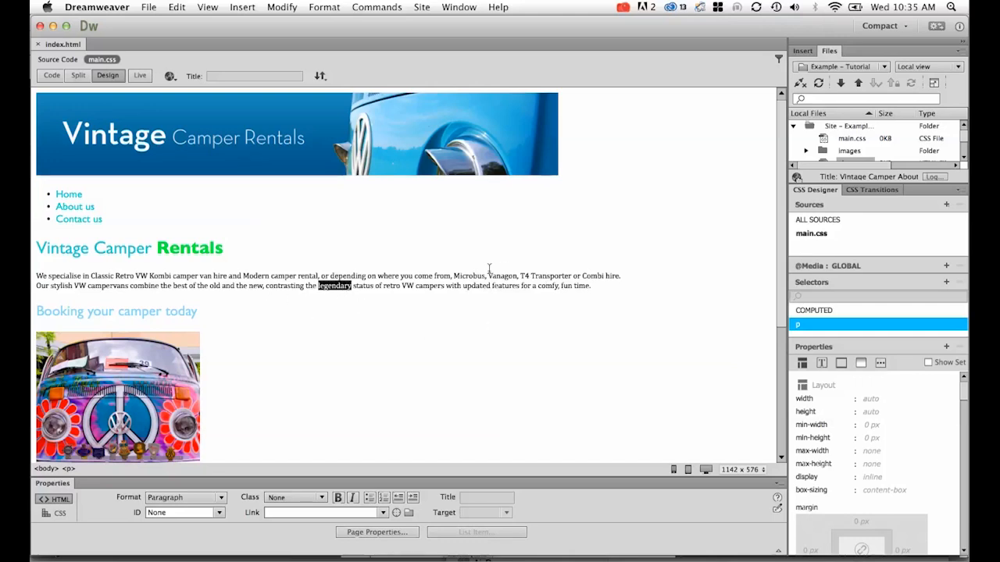
mouse_move(584, 278)
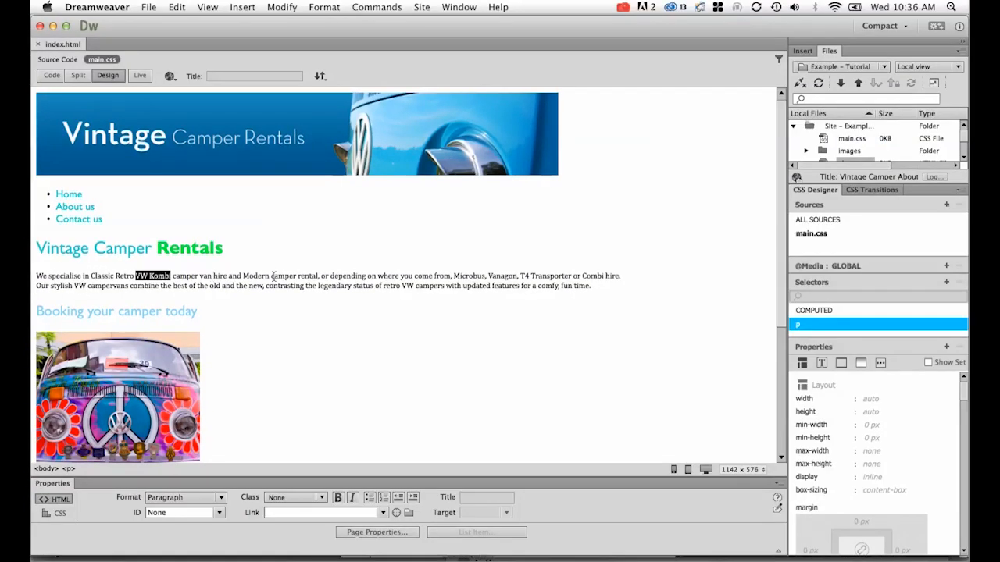
mouse_move(112, 307)
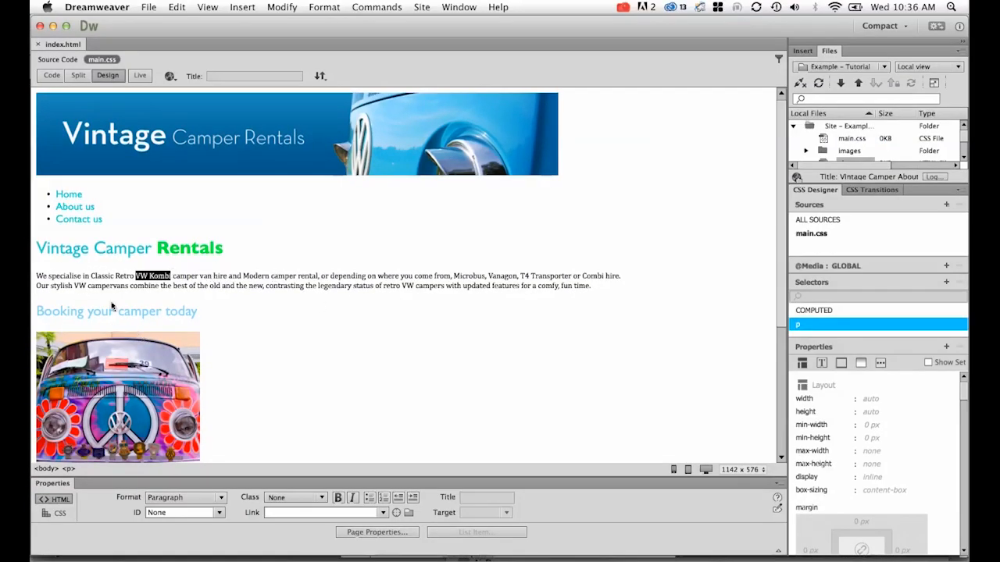
mouse_move(662, 259)
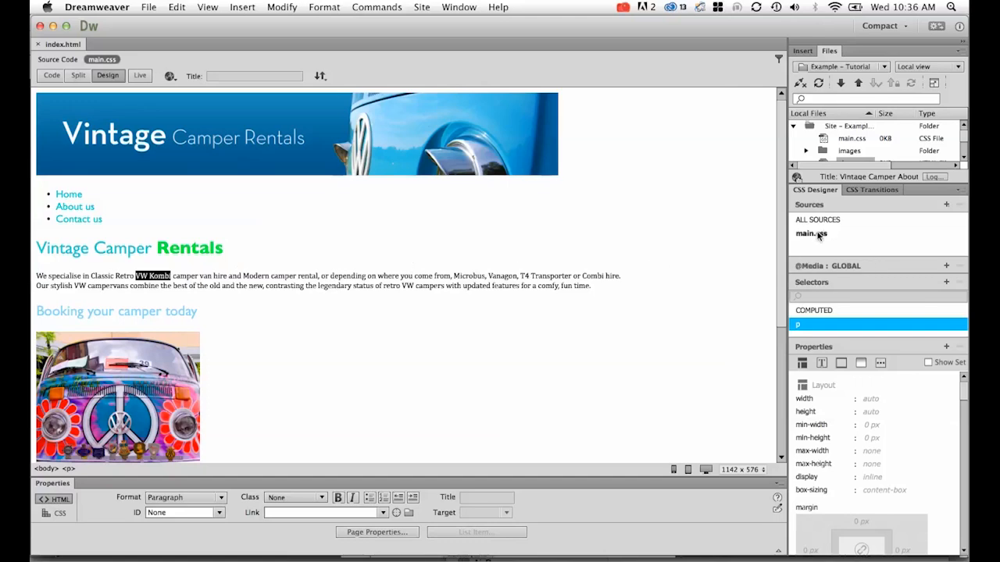
- Create a new .cname class selector in main.css via CSS Designer
click(811, 234)
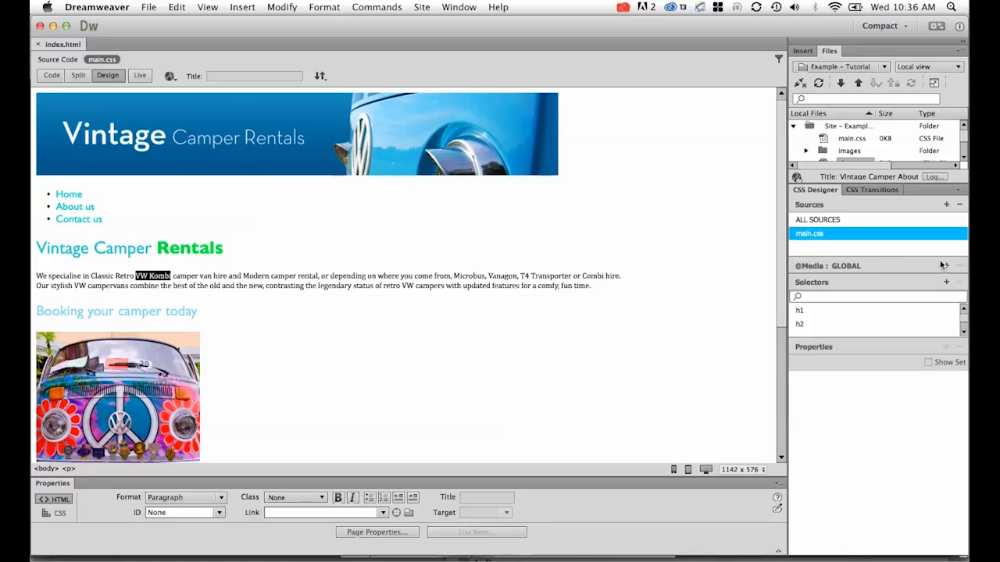
click(946, 282)
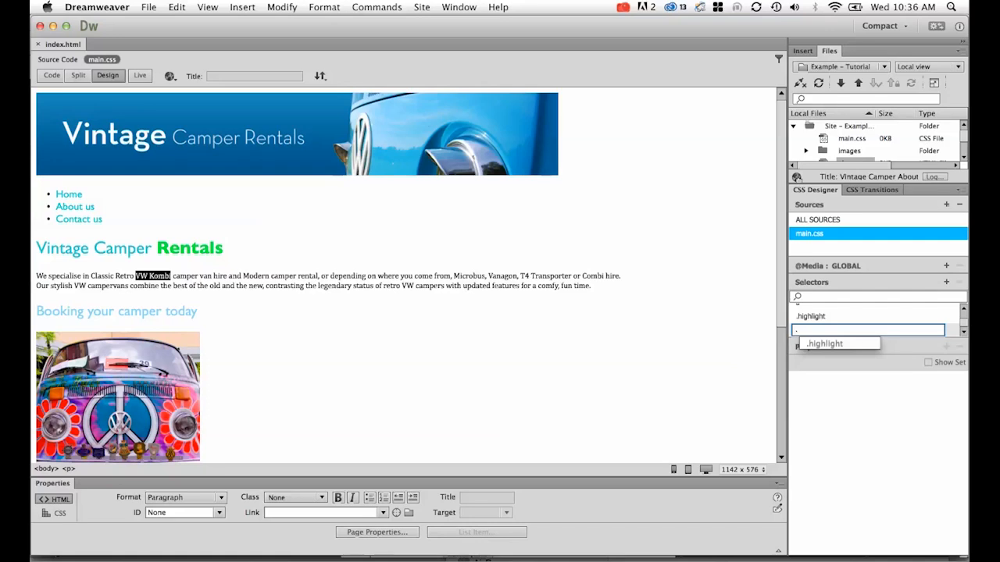
text(.cname)
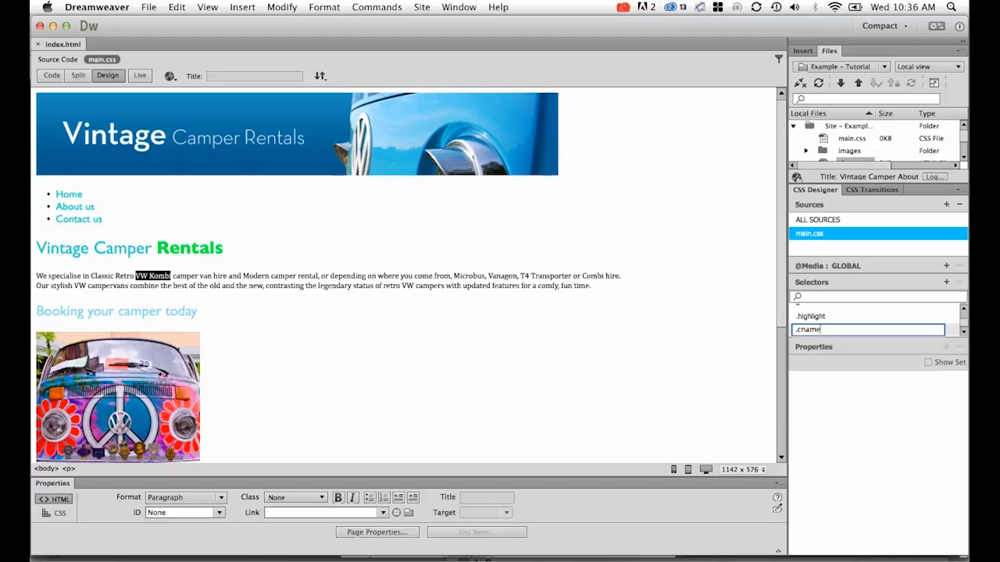
key(Return)
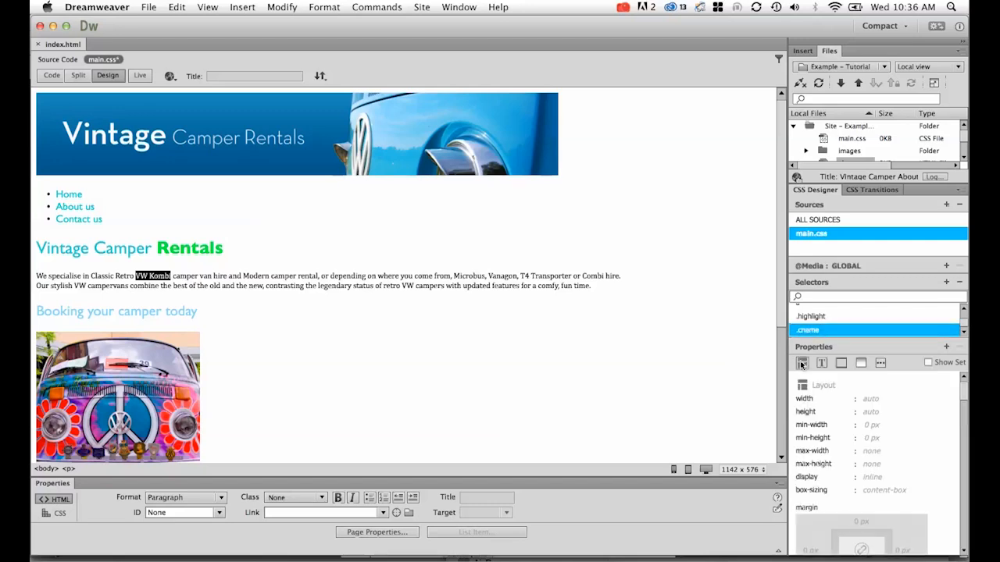
- Set the .cname text properties to bright green colour and italic style
click(821, 362)
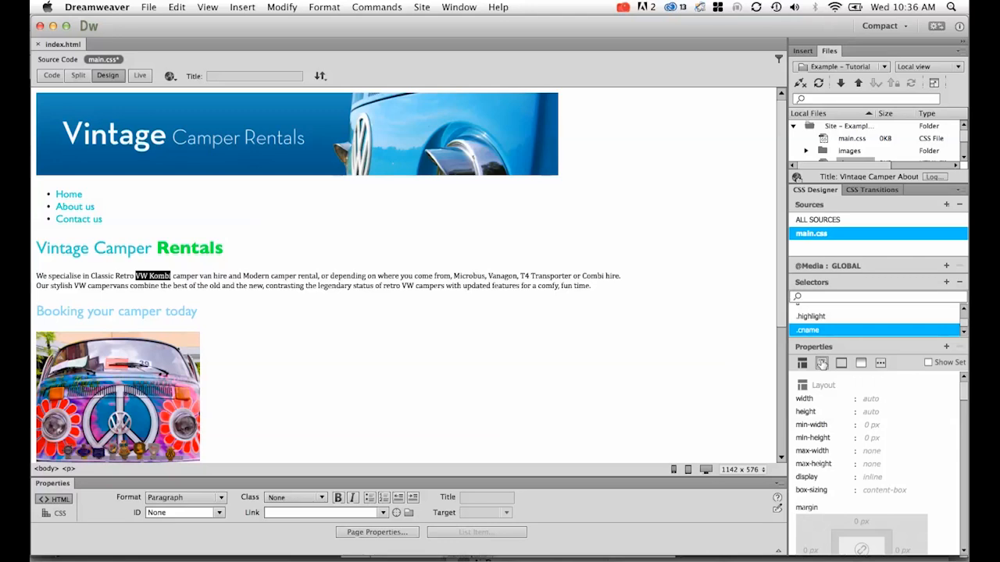
click(821, 363)
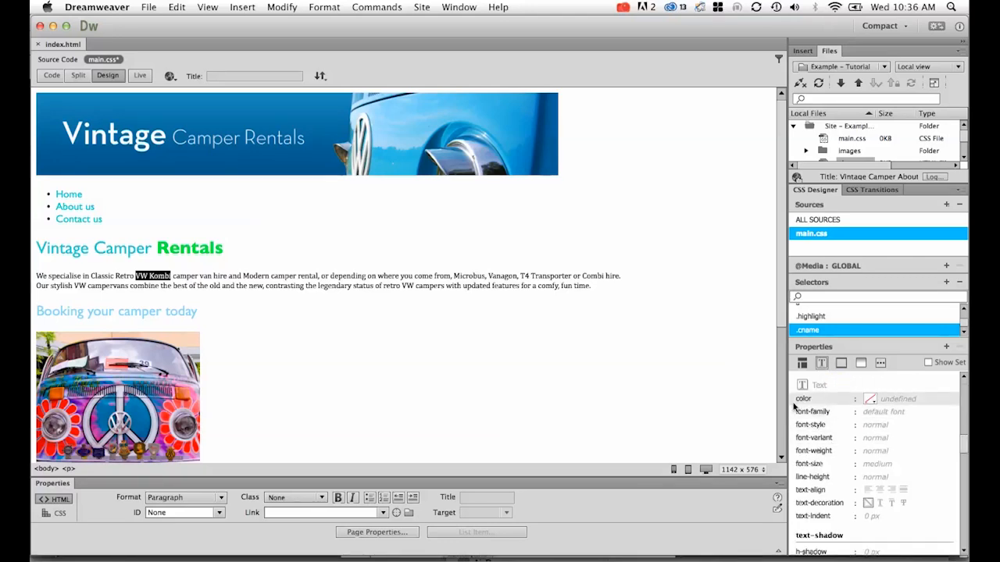
mouse_move(871, 403)
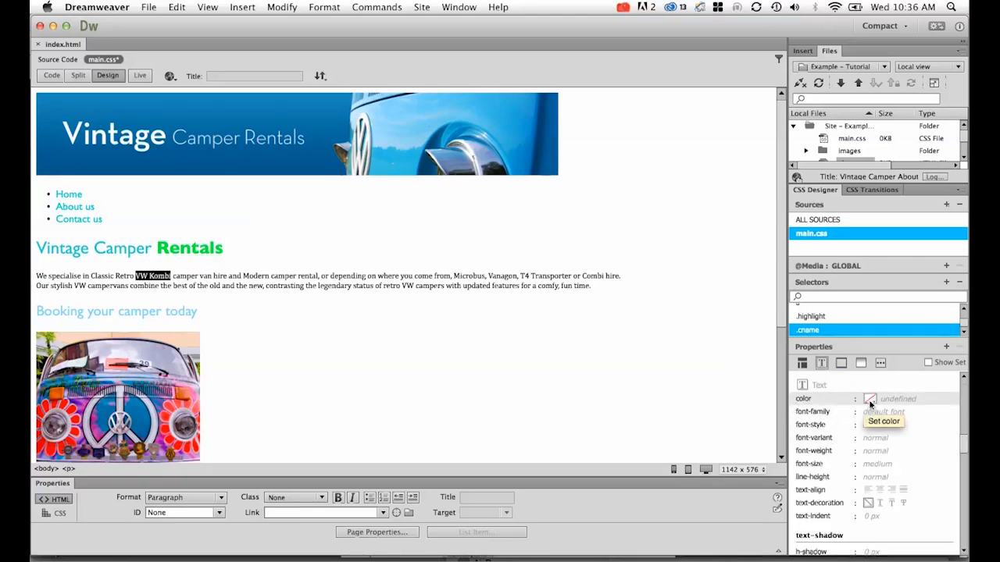
click(868, 400)
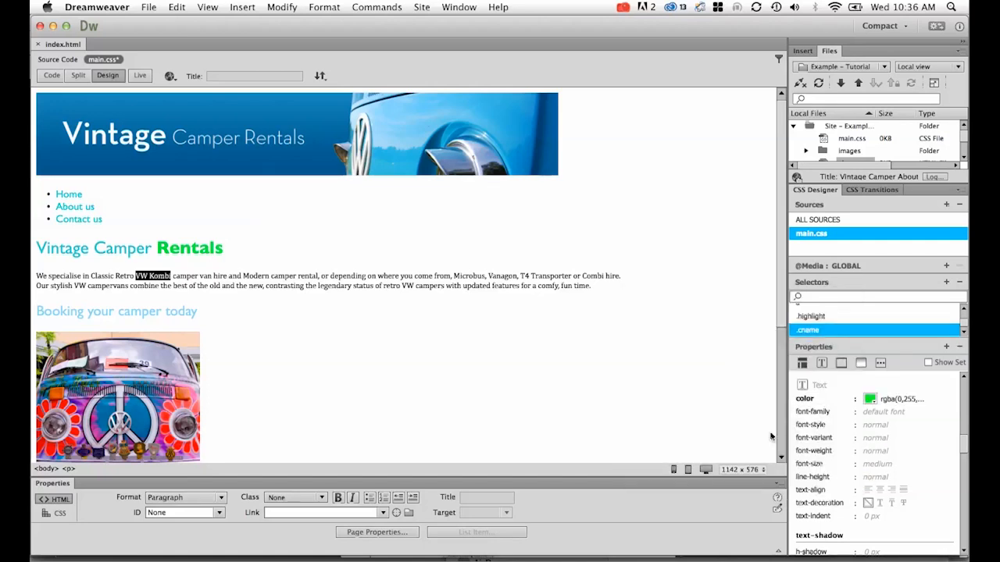
click(875, 425)
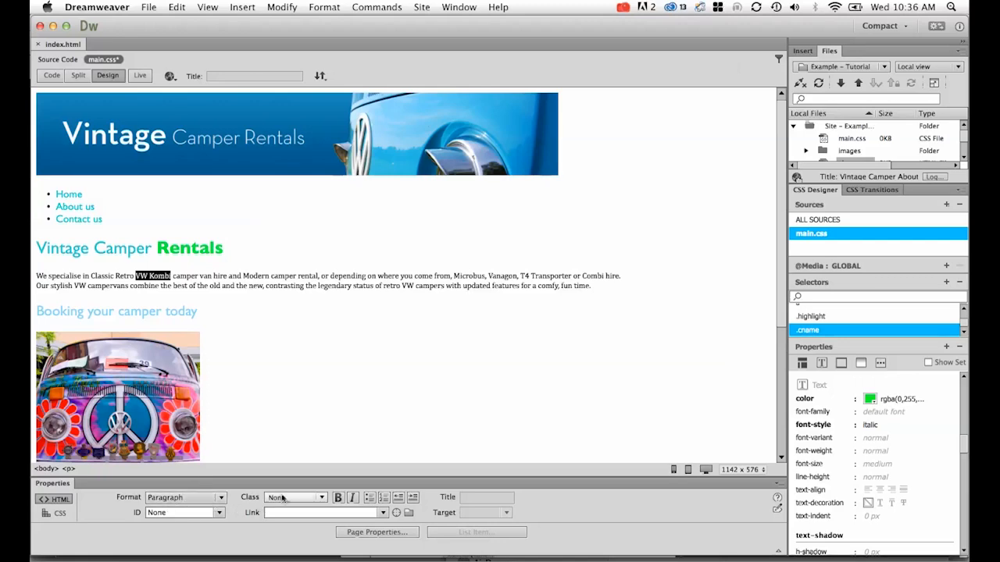
- Apply the cname class to the words VW Kombi from the Property Inspector
click(317, 497)
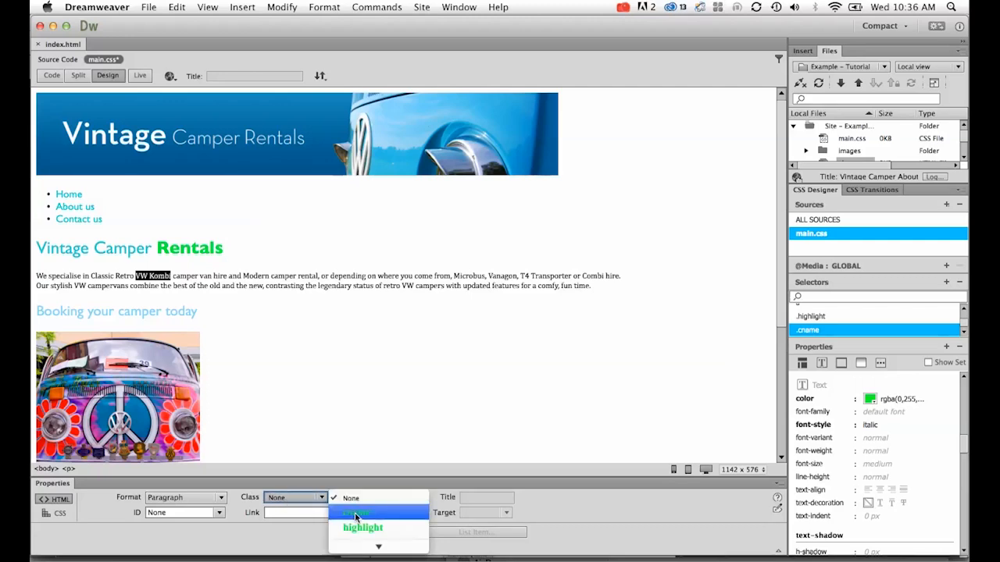
click(377, 512)
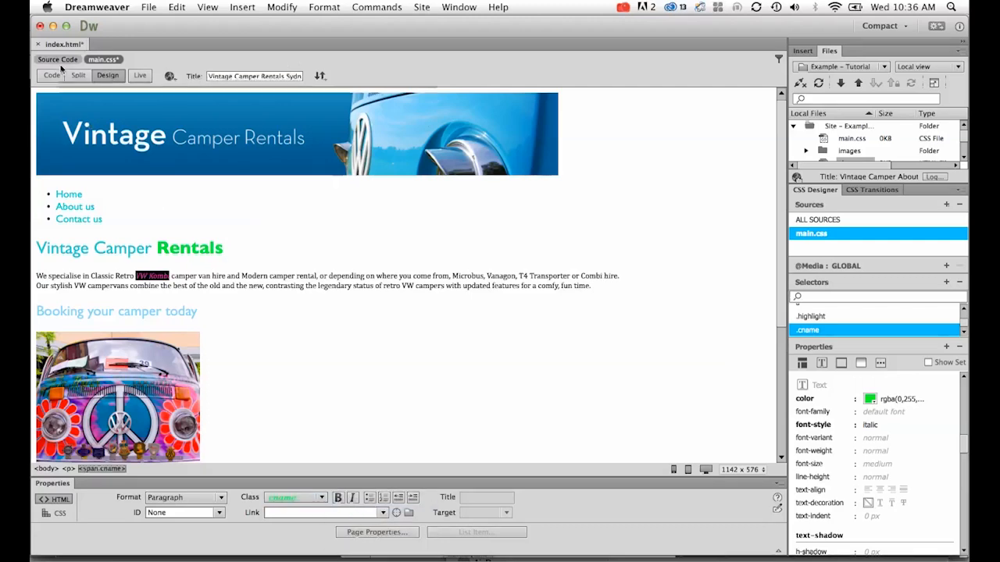
click(78, 75)
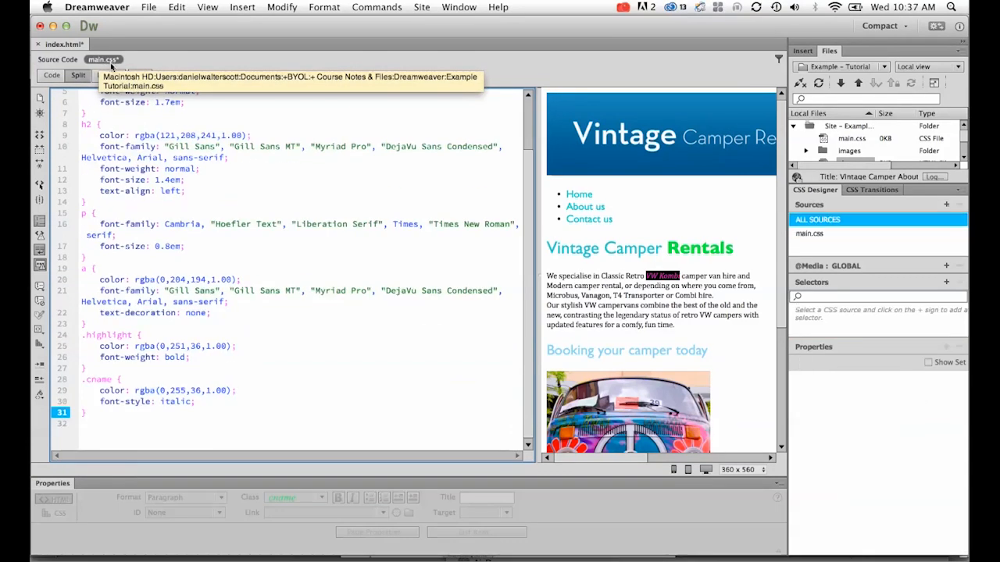
click(145, 403)
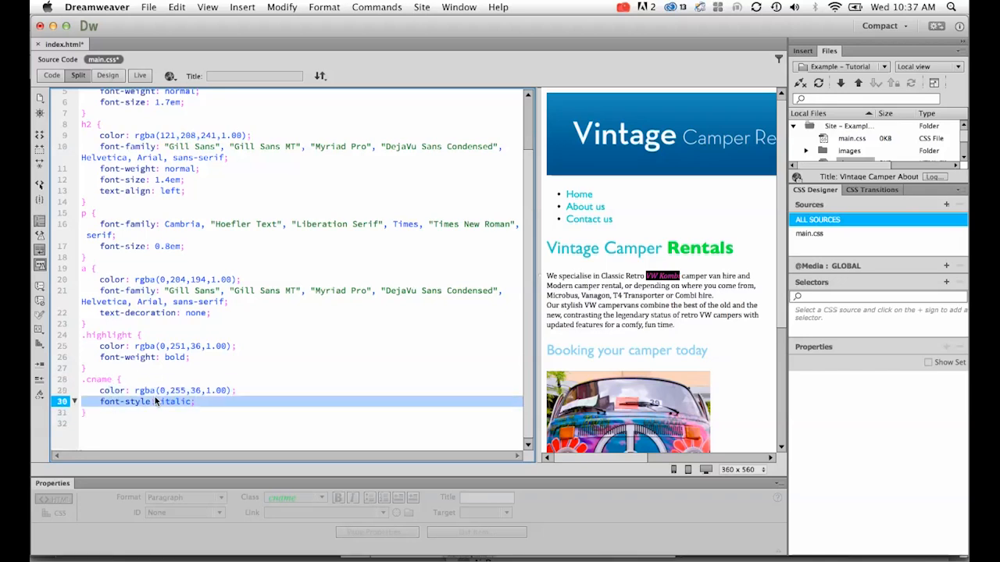
mouse_move(56, 59)
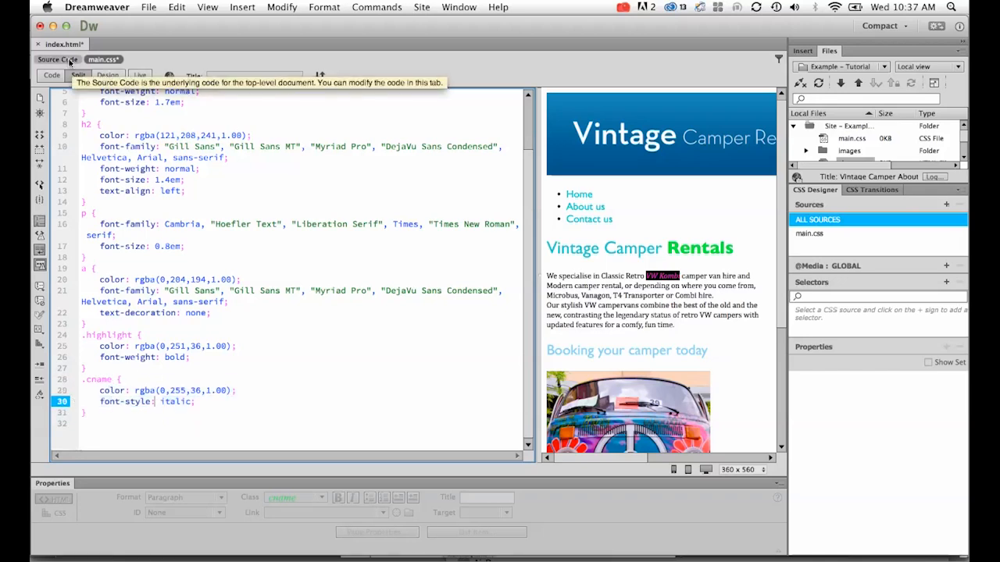
click(56, 59)
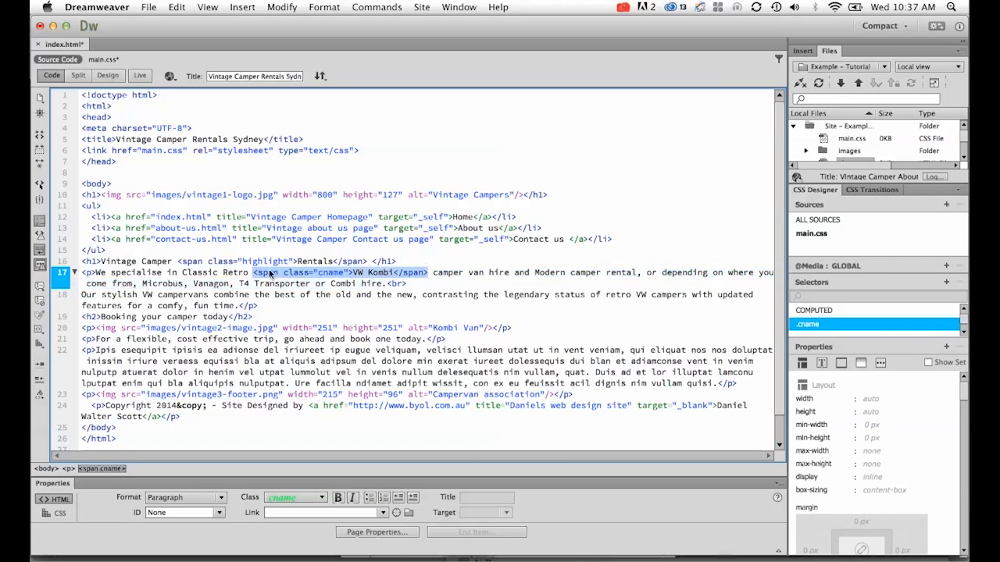
mouse_move(297, 272)
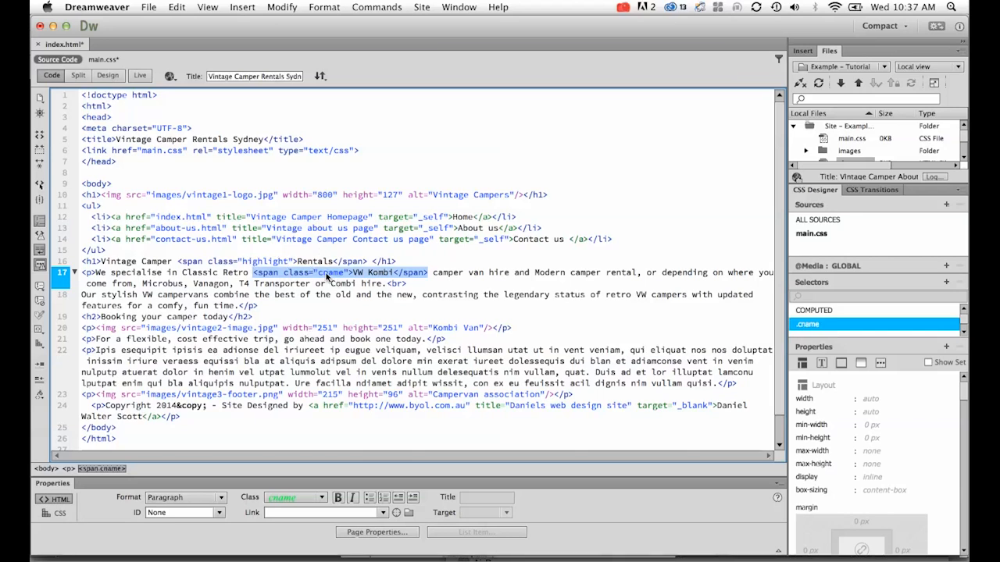
click(122, 60)
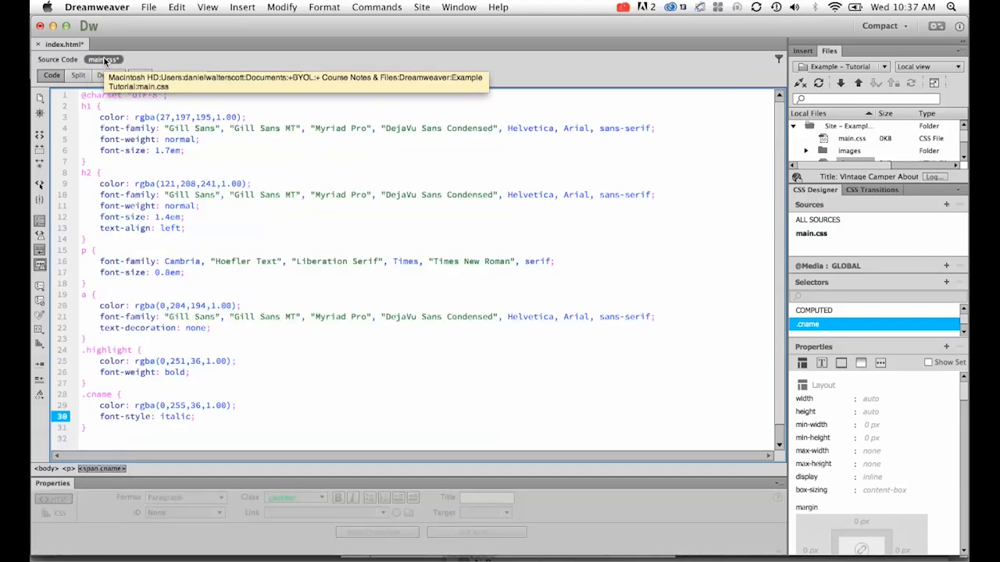
click(816, 218)
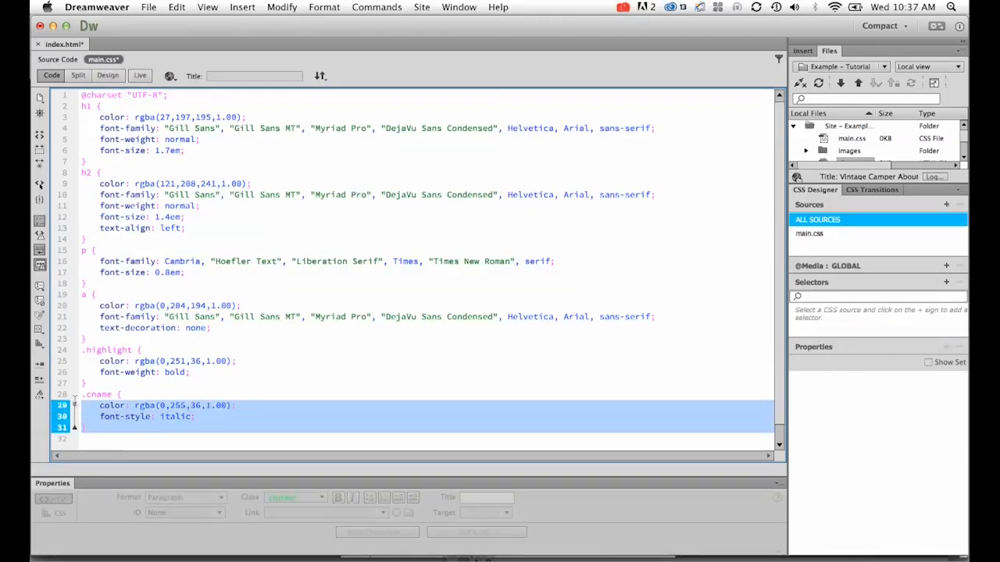
click(108, 75)
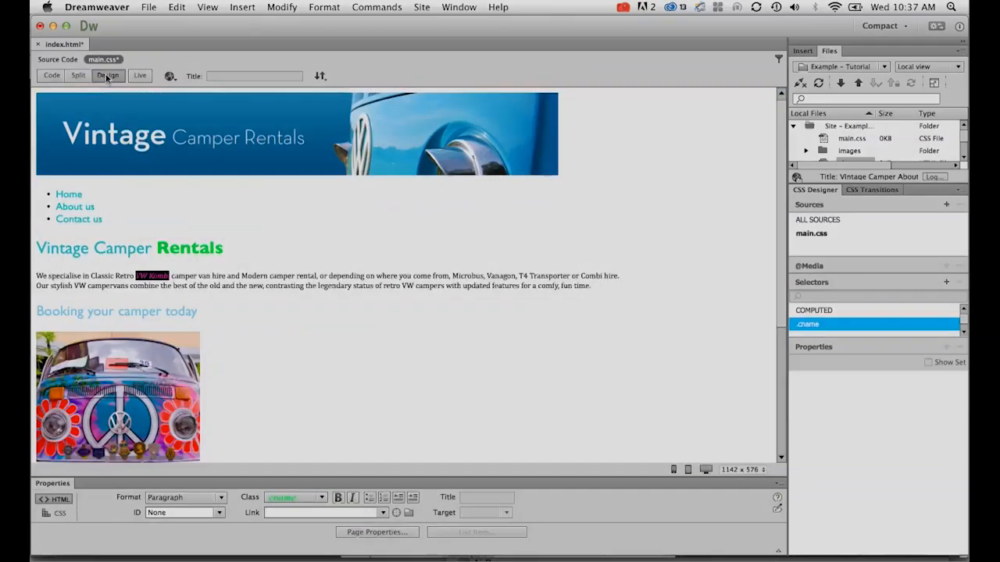